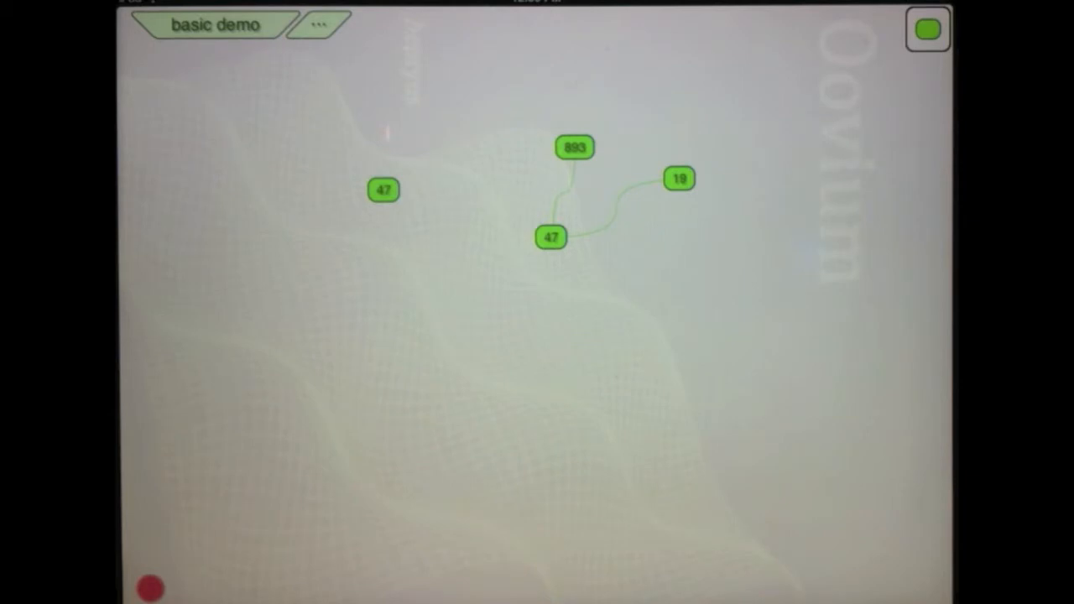
Clear the basic demo aether completely via the bottom-left menu and confirm with Yes.
click(149, 588)
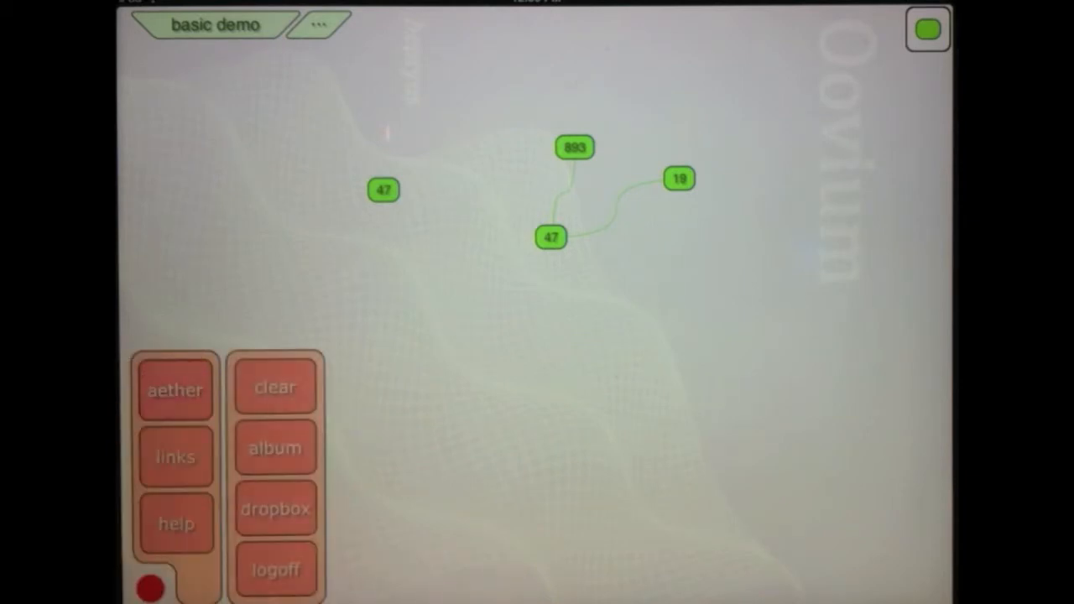
click(275, 386)
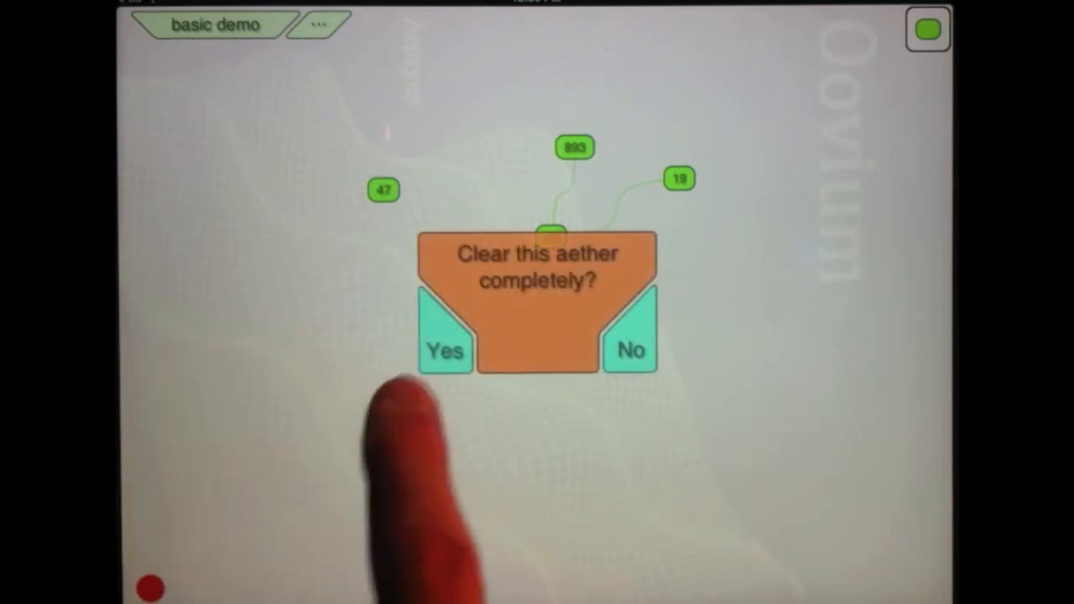
click(443, 351)
text(min(8,)
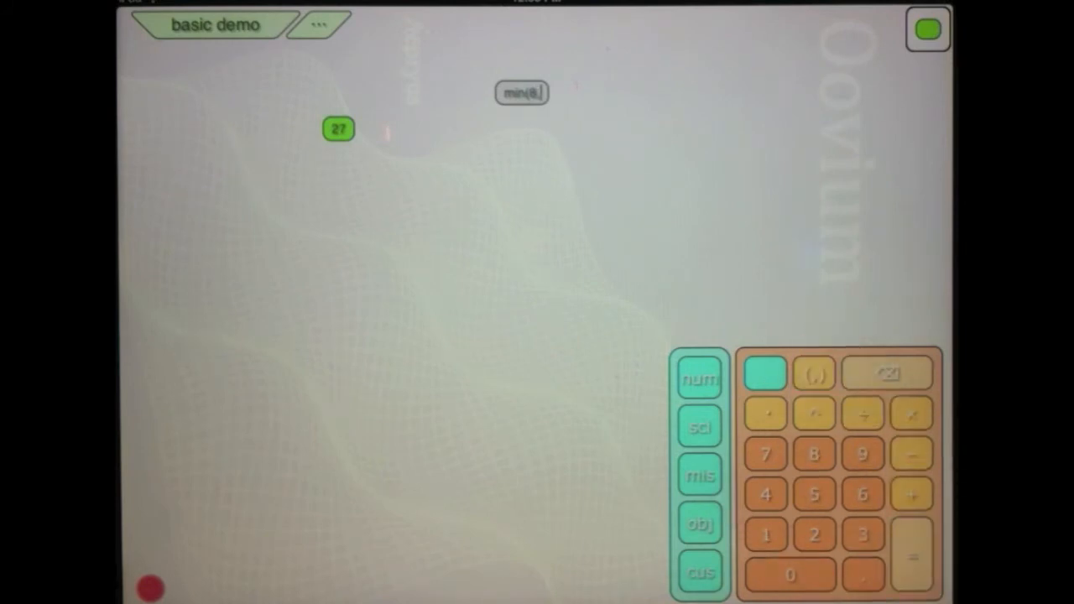
Continue entering the min(...) expression on the keypad for the second bubble.
click(766, 534)
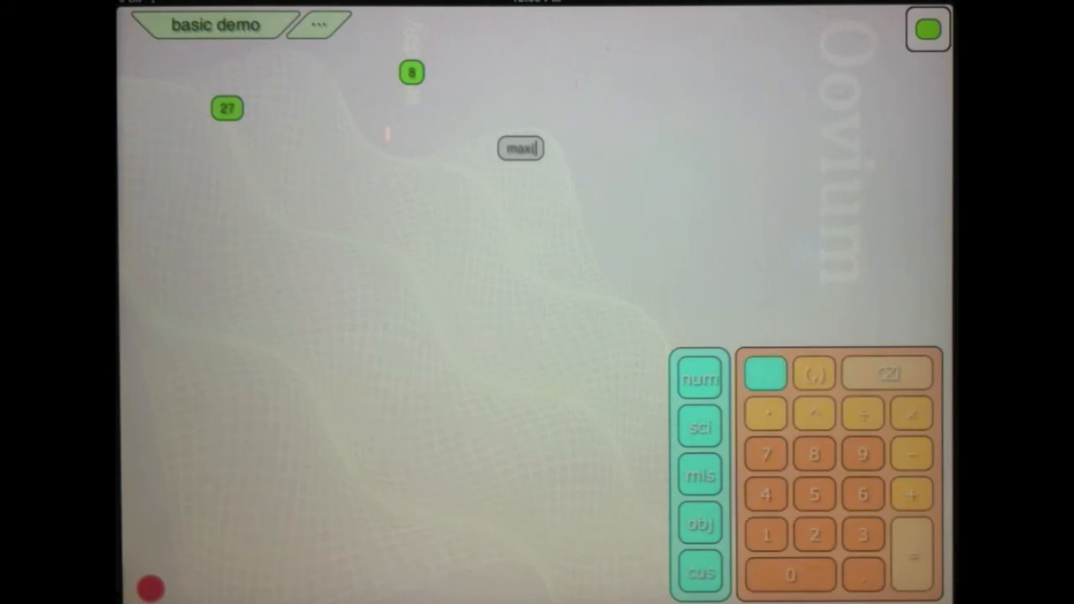
mouse_move(789, 470)
text(7×(8+3),)
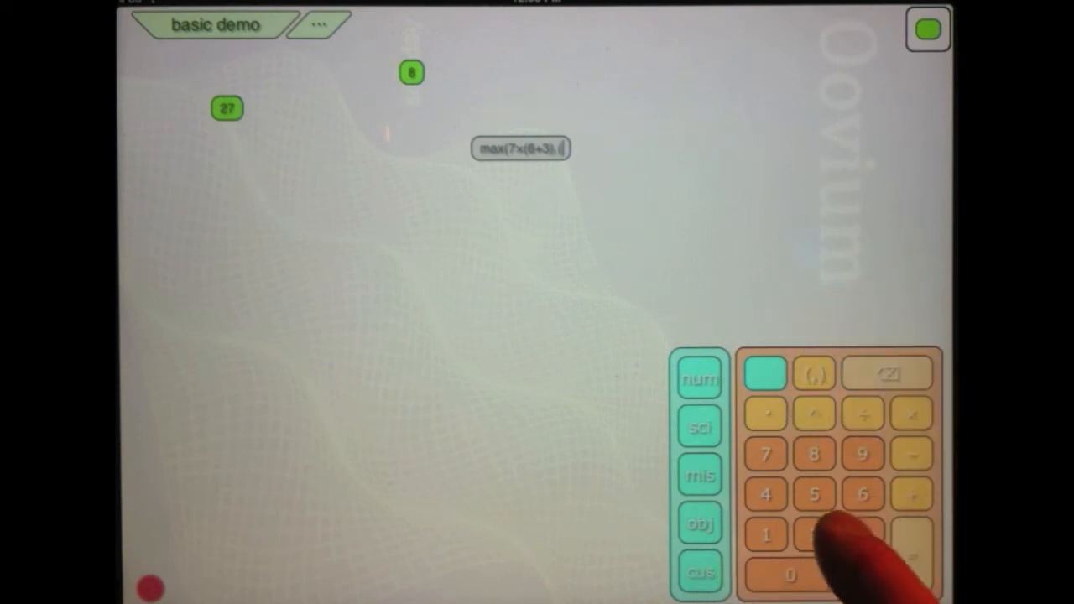
Extend the max(7×(6+3),(2… expression with its next keypad entry.
click(813, 534)
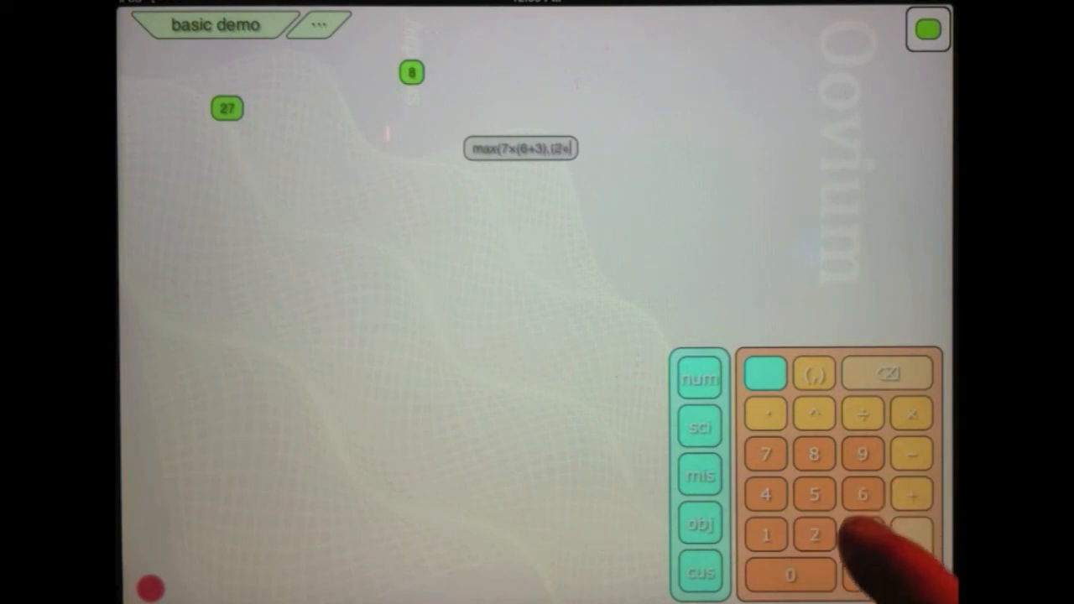